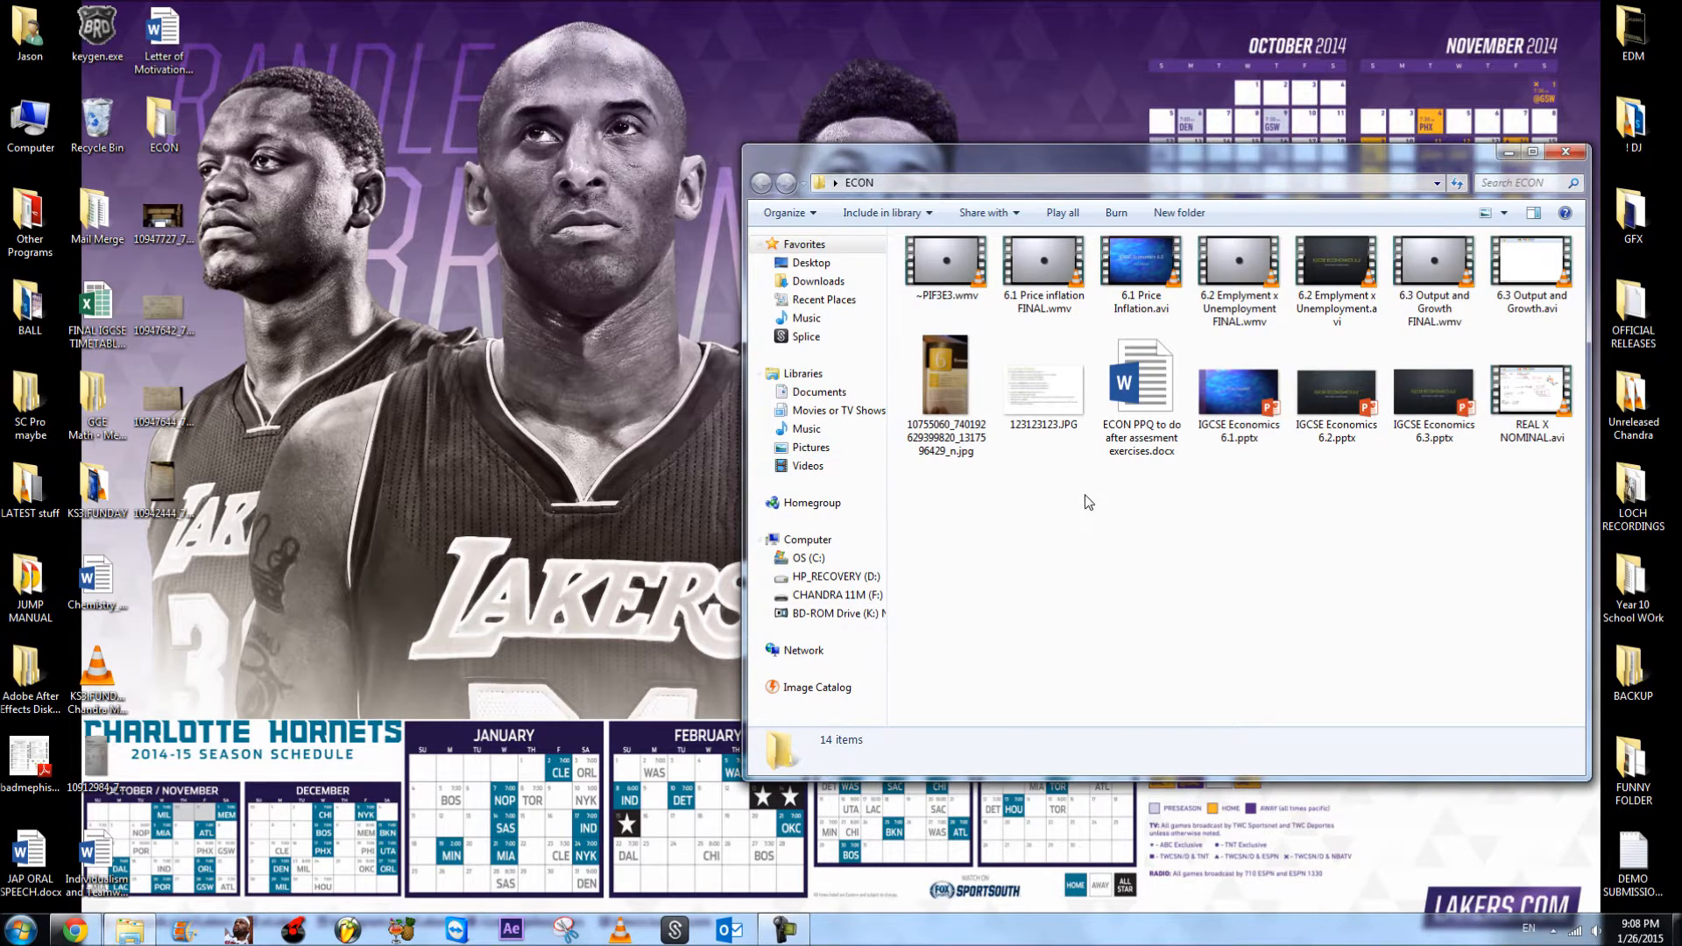
{"action": "mouse_move", "coordinate": [1141, 375]}
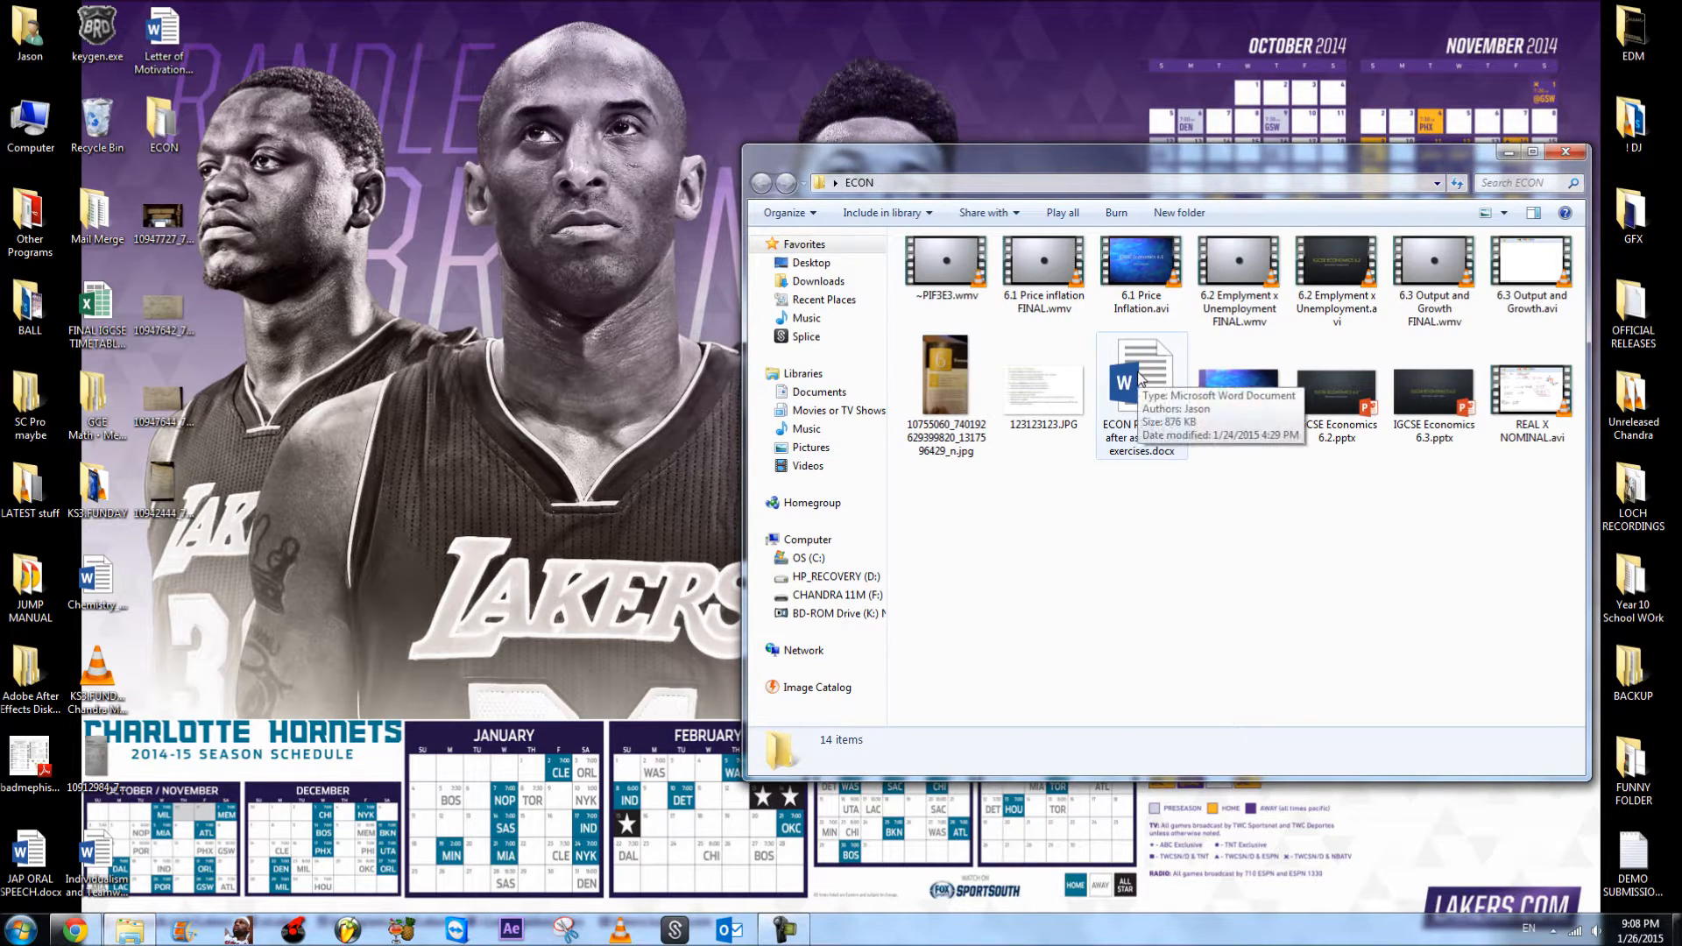
Step: Open the ECON PPQ .docx question compilation and skim toward its 2009 questions
{"action": "double_click", "coordinate": [1141, 380]}
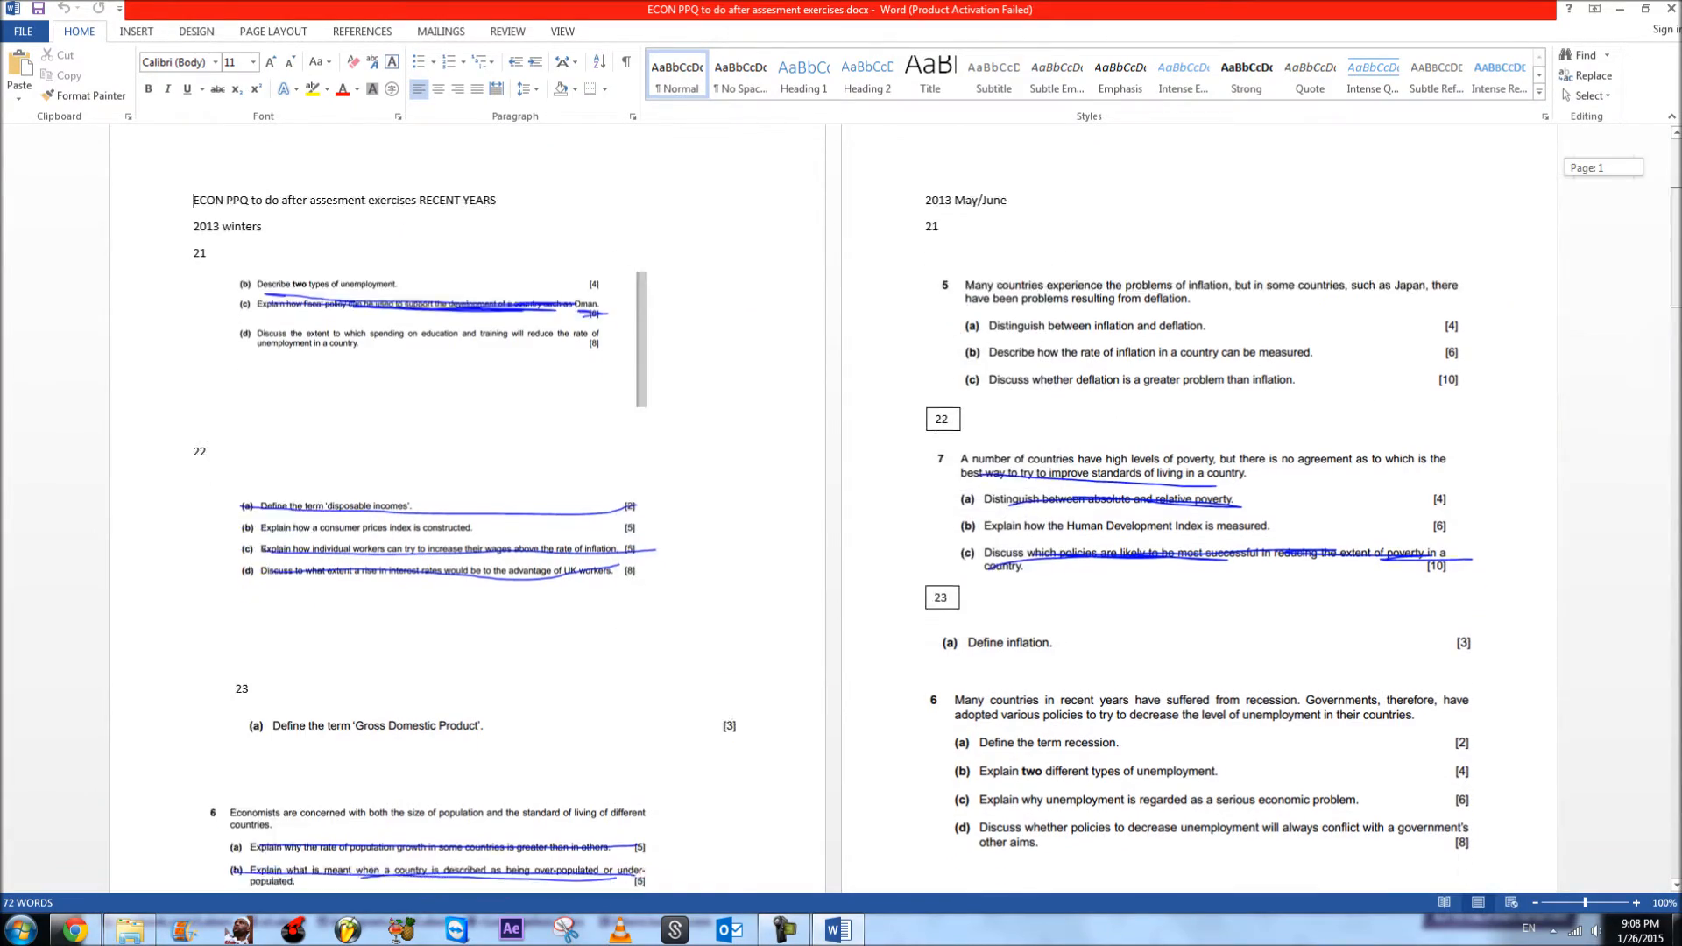
{"action": "scroll", "scroll_direction": "down", "scroll_amount": 3}
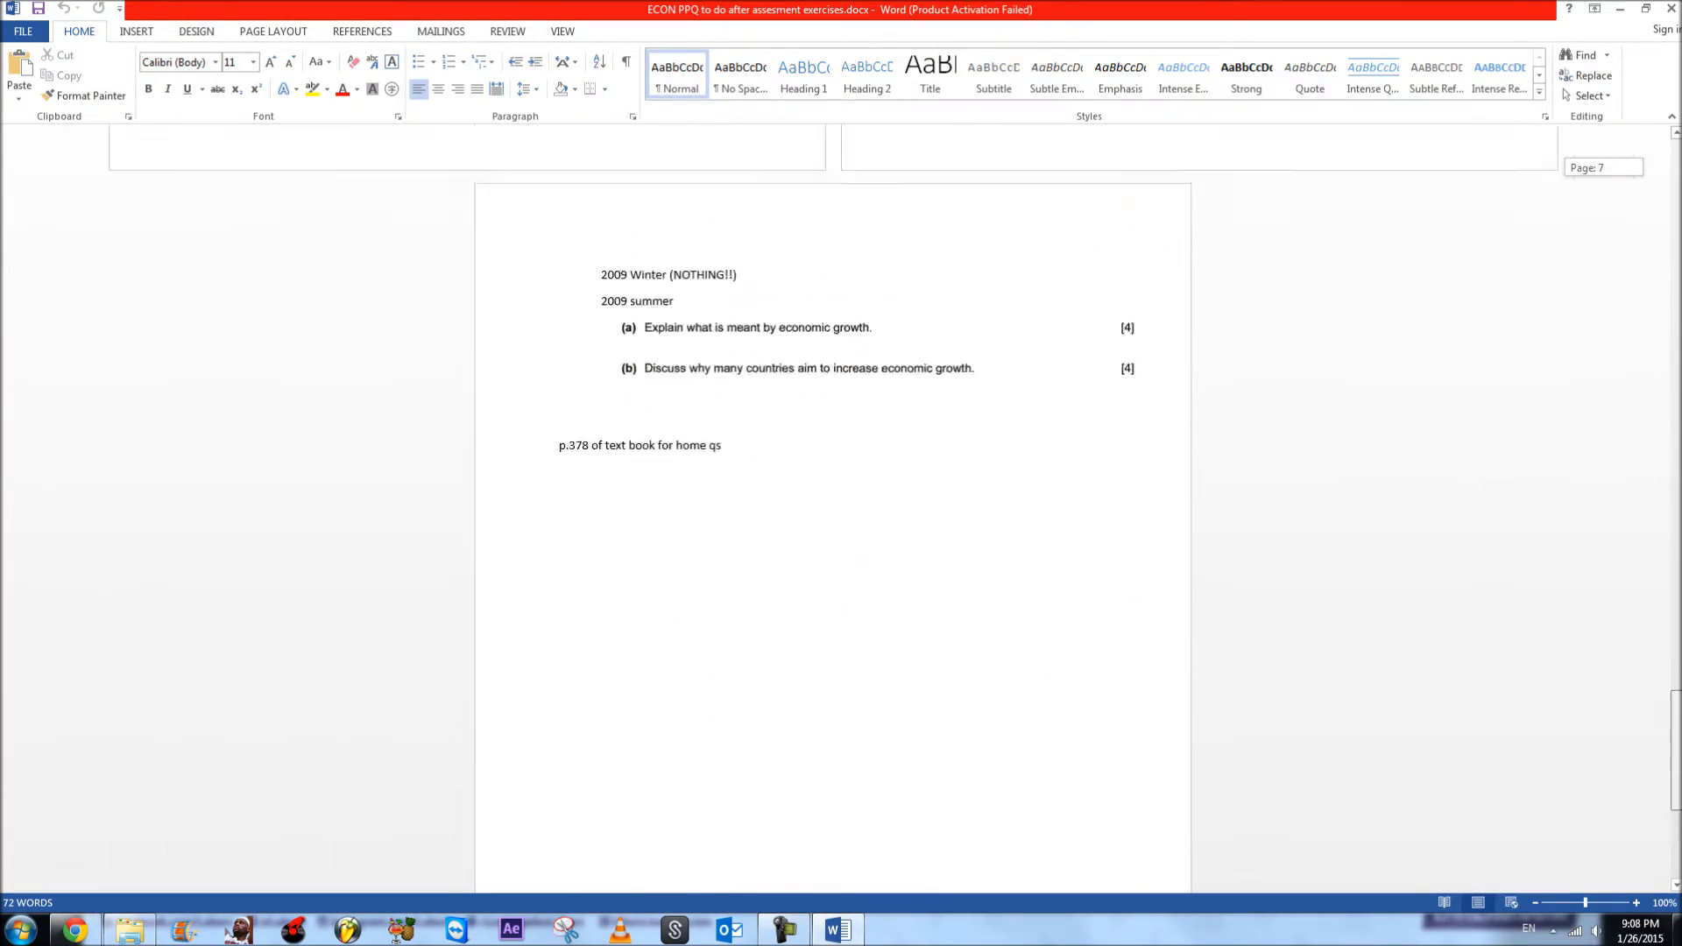
{"action": "scroll", "scroll_direction": "up", "scroll_amount": 3}
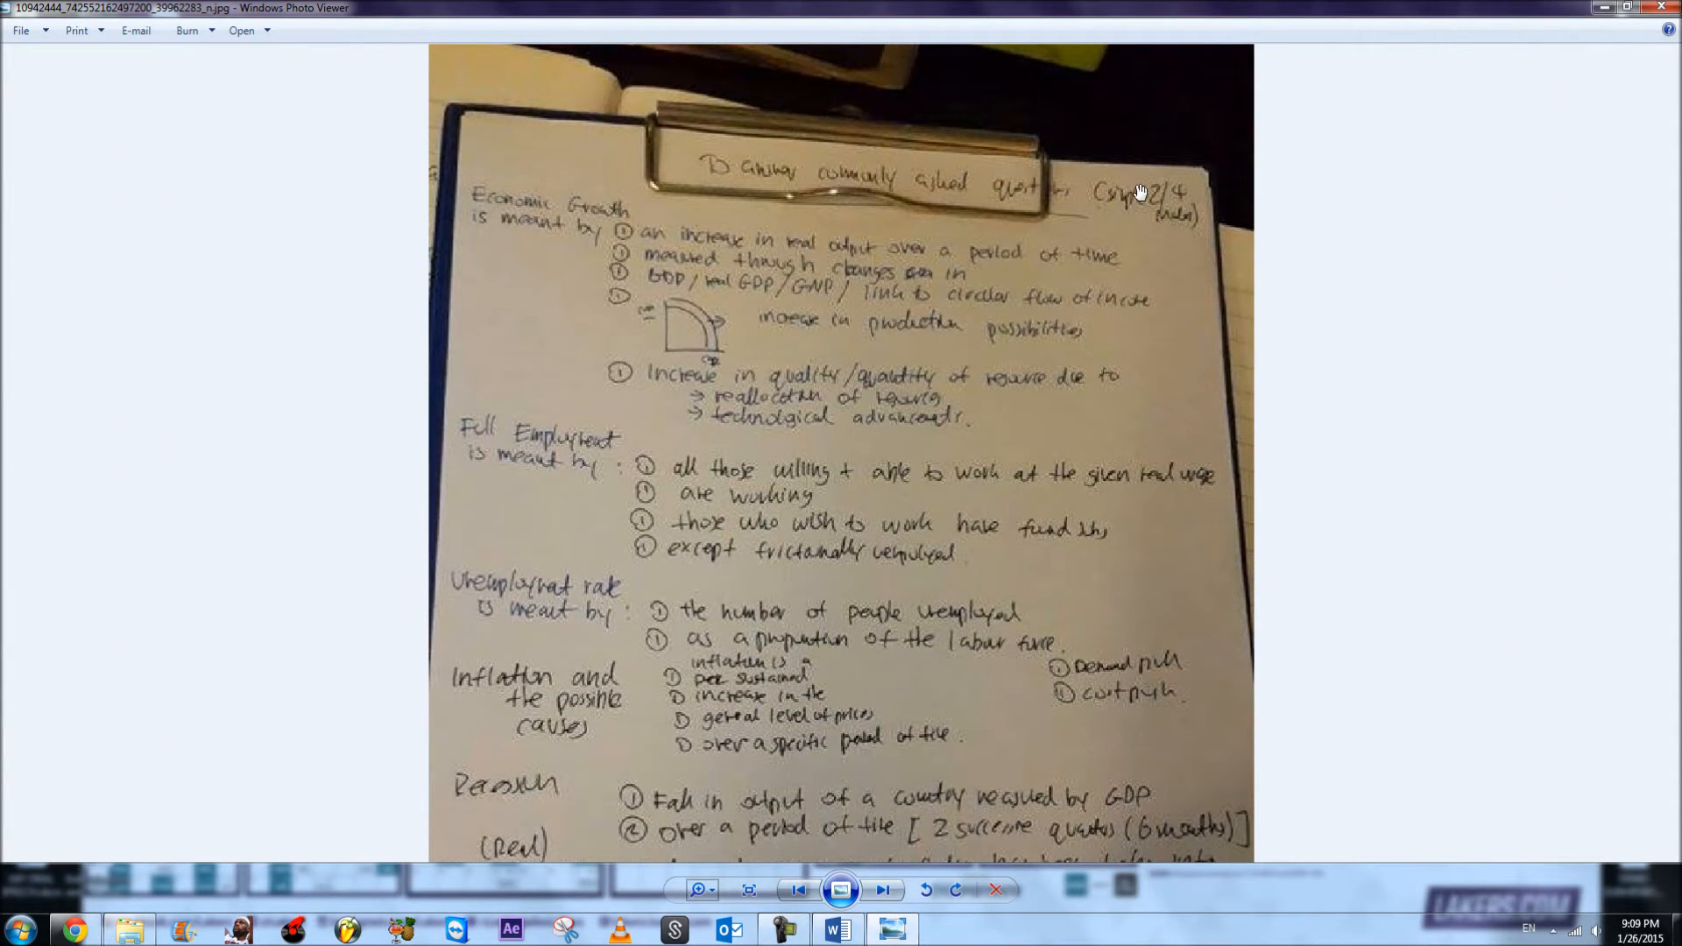
{"action": "mouse_move", "coordinate": [1114, 241]}
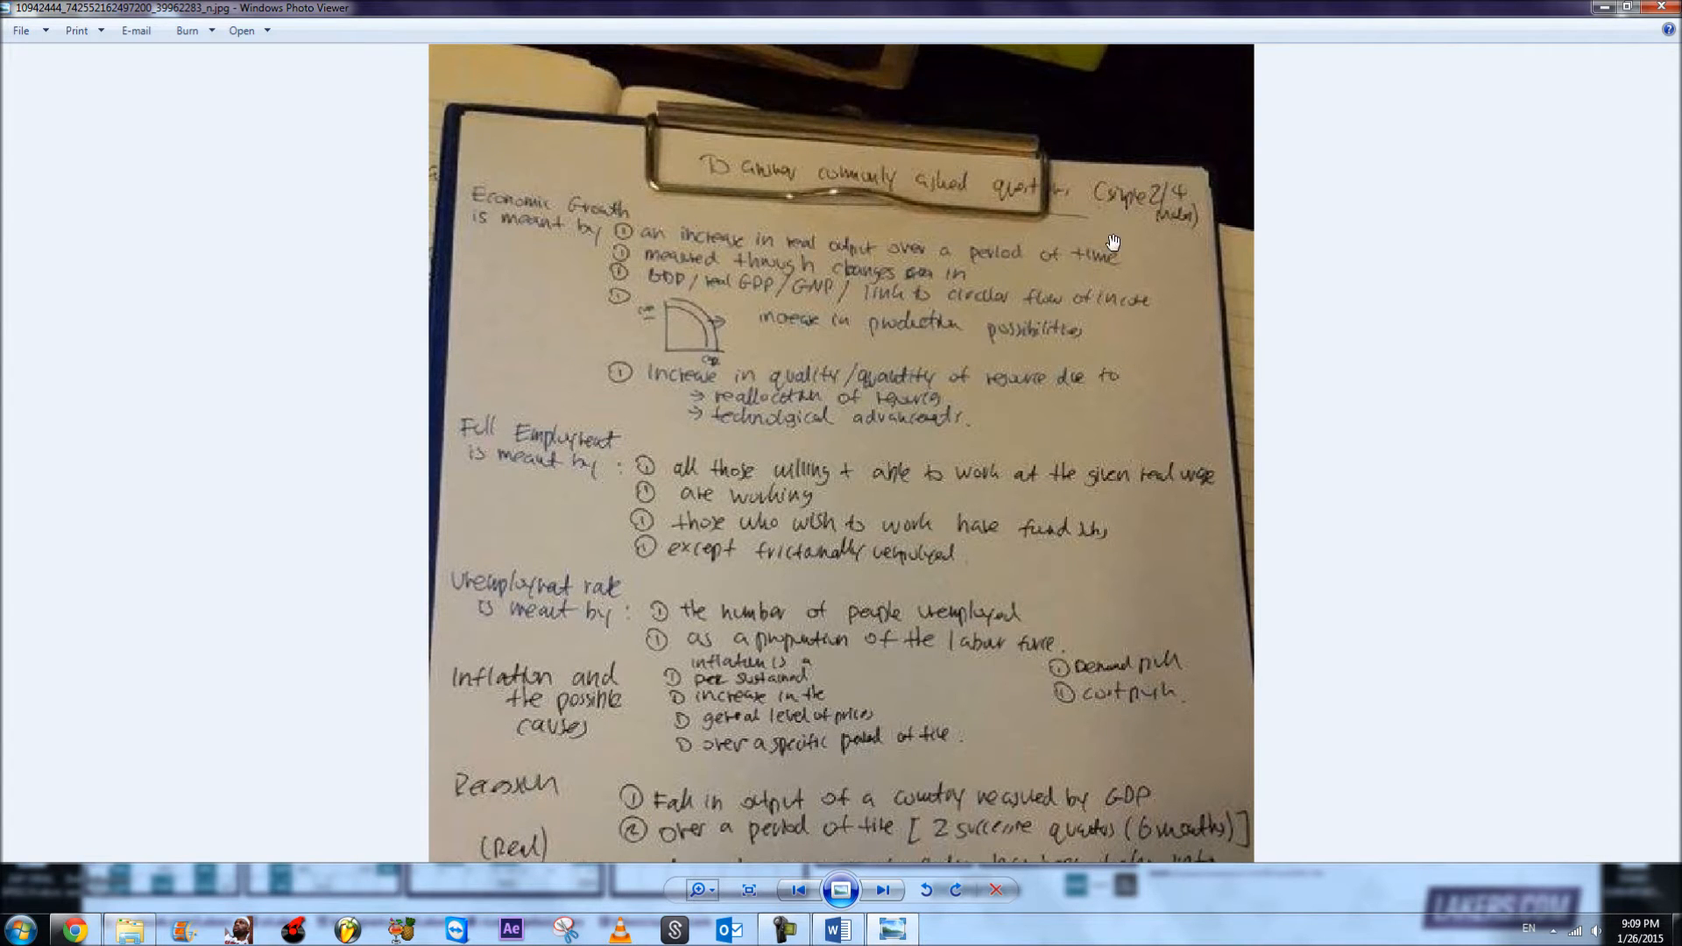
Step: Scroll through the economic growth and employment definitions, then return to the Word compilation
{"action": "scroll", "scroll_direction": "down", "scroll_amount": 3}
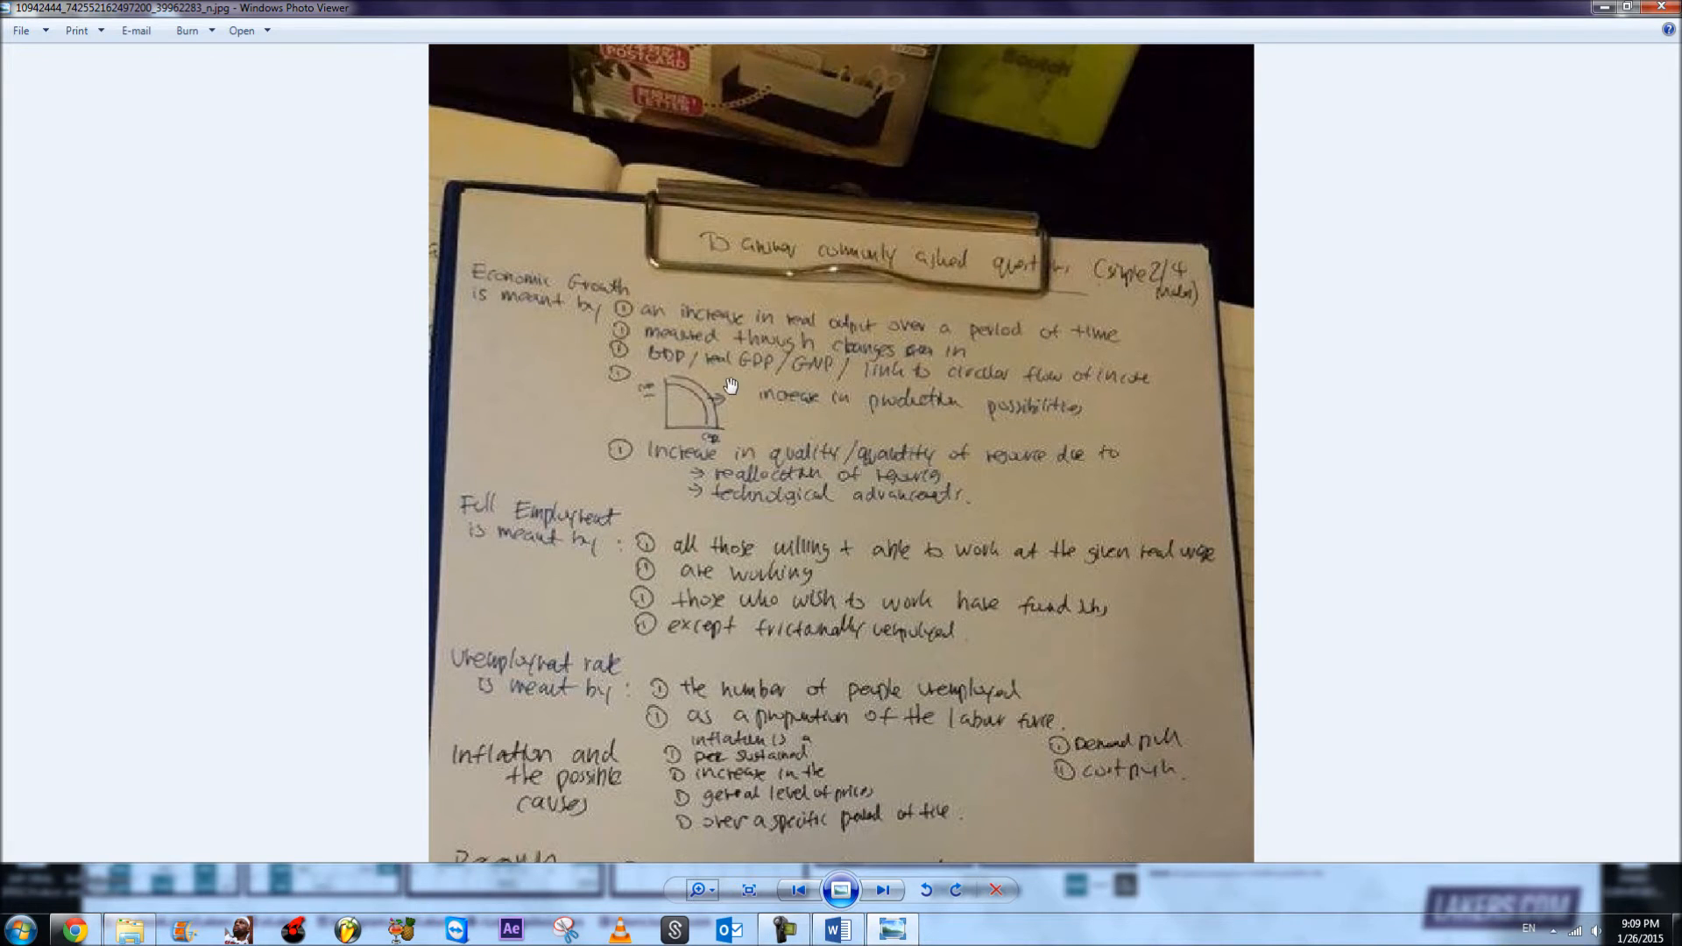
{"action": "mouse_move", "coordinate": [839, 274]}
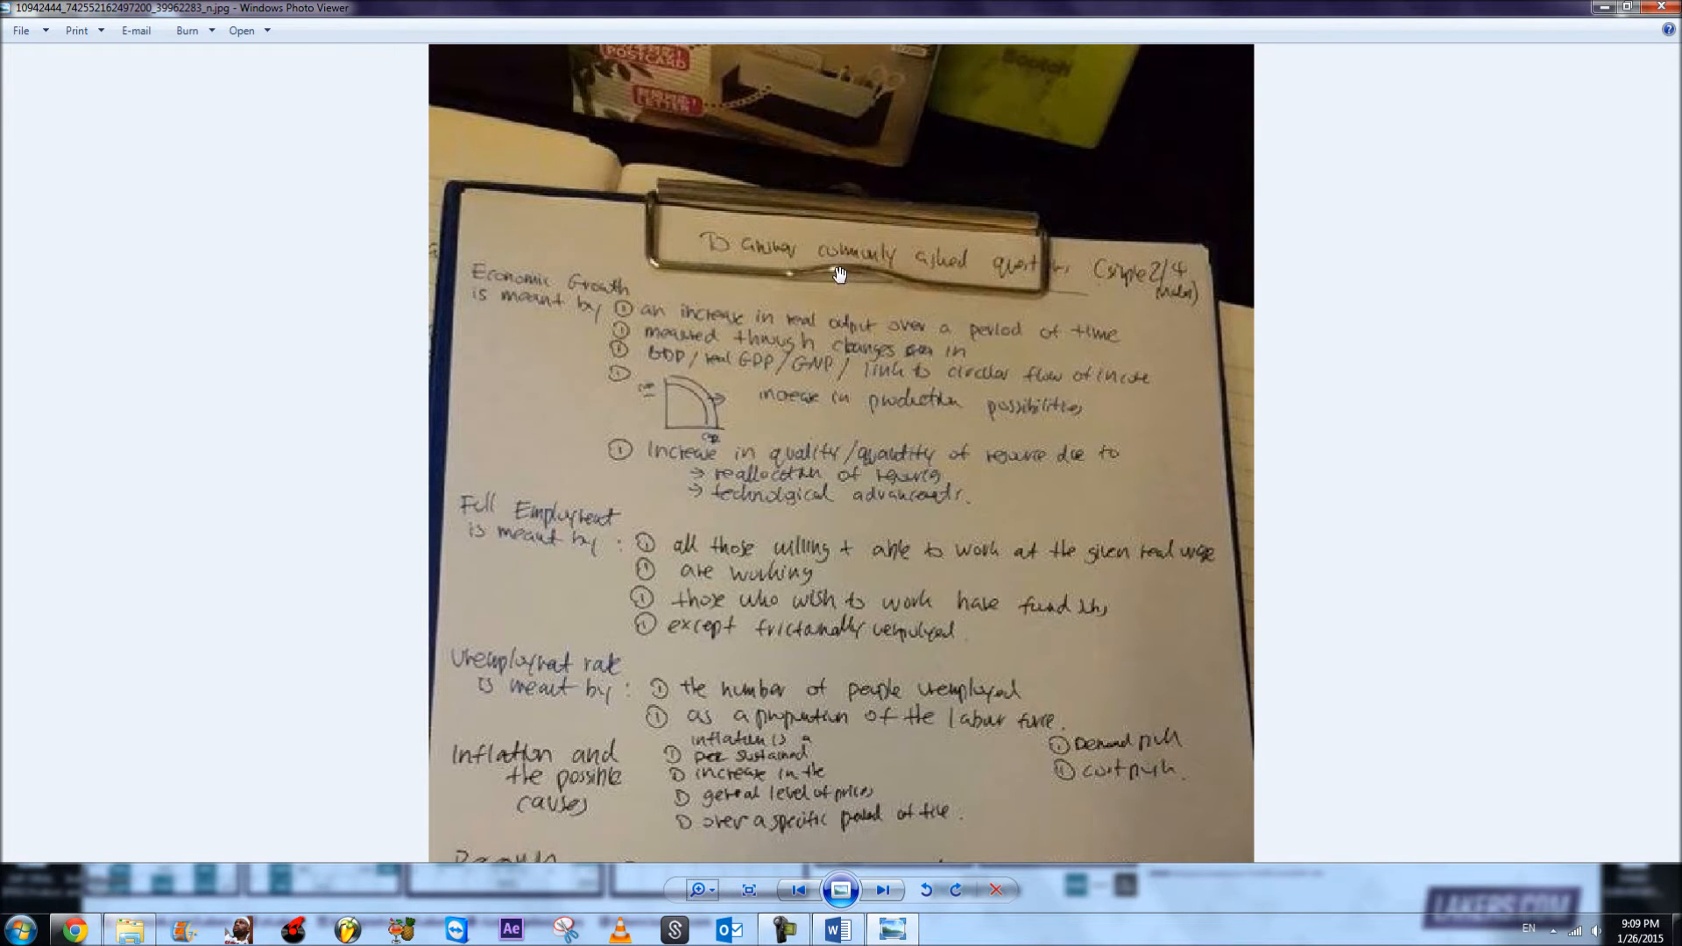
{"action": "mouse_move", "coordinate": [812, 633]}
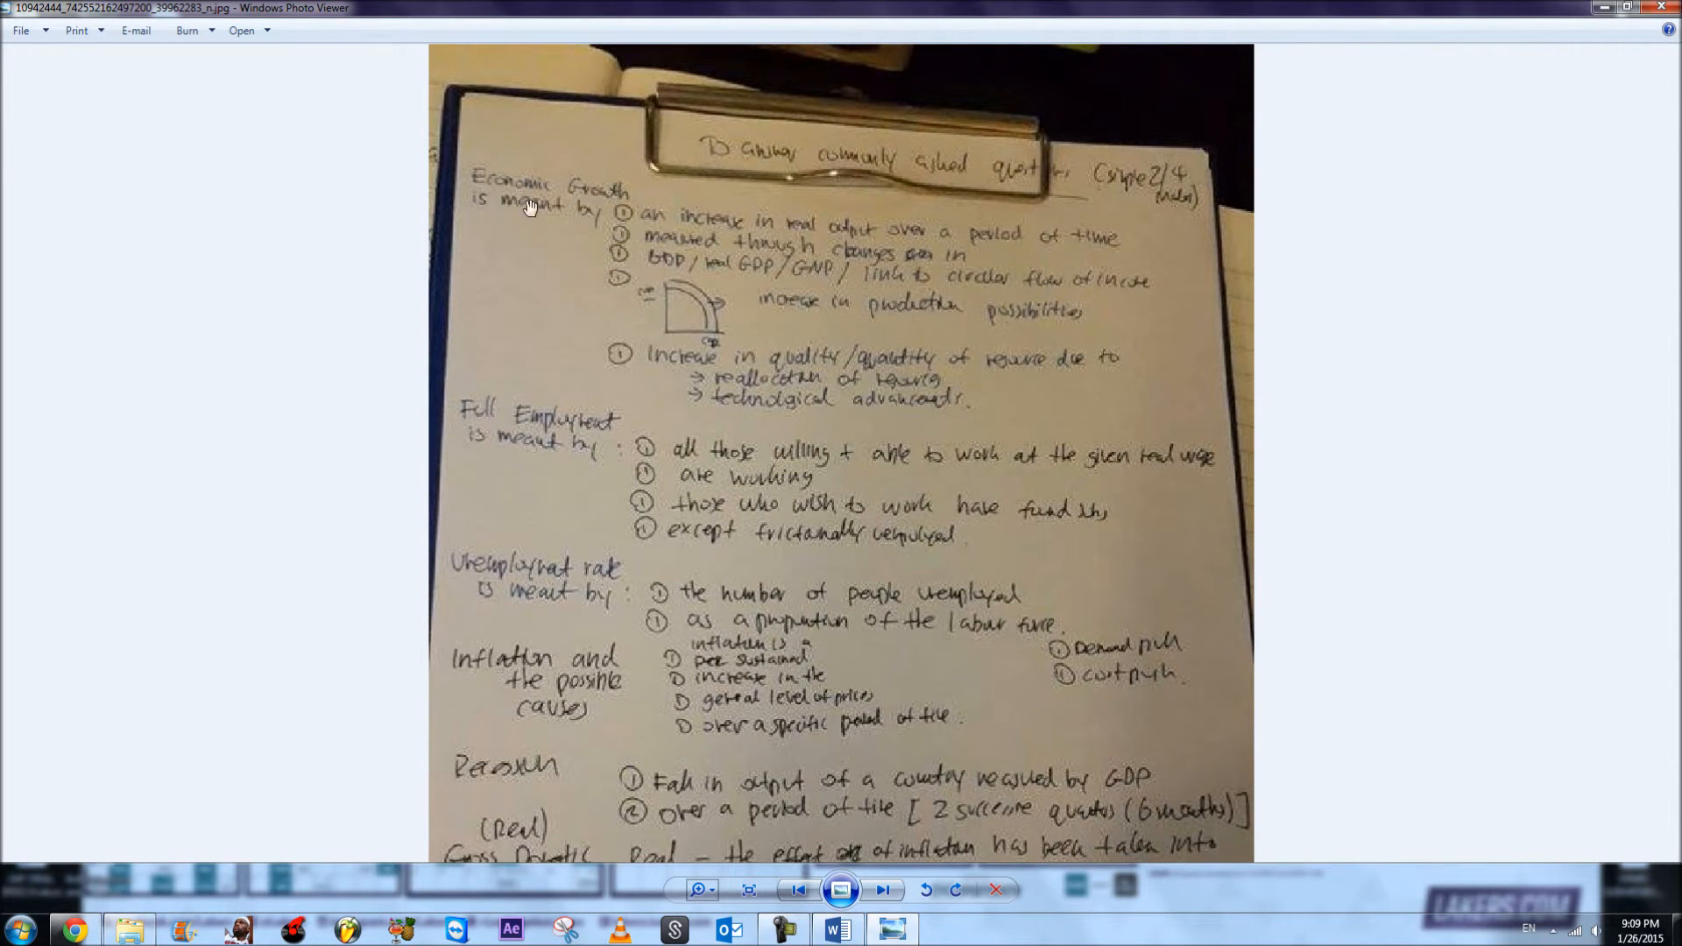
{"action": "left_click", "coordinate": [836, 928]}
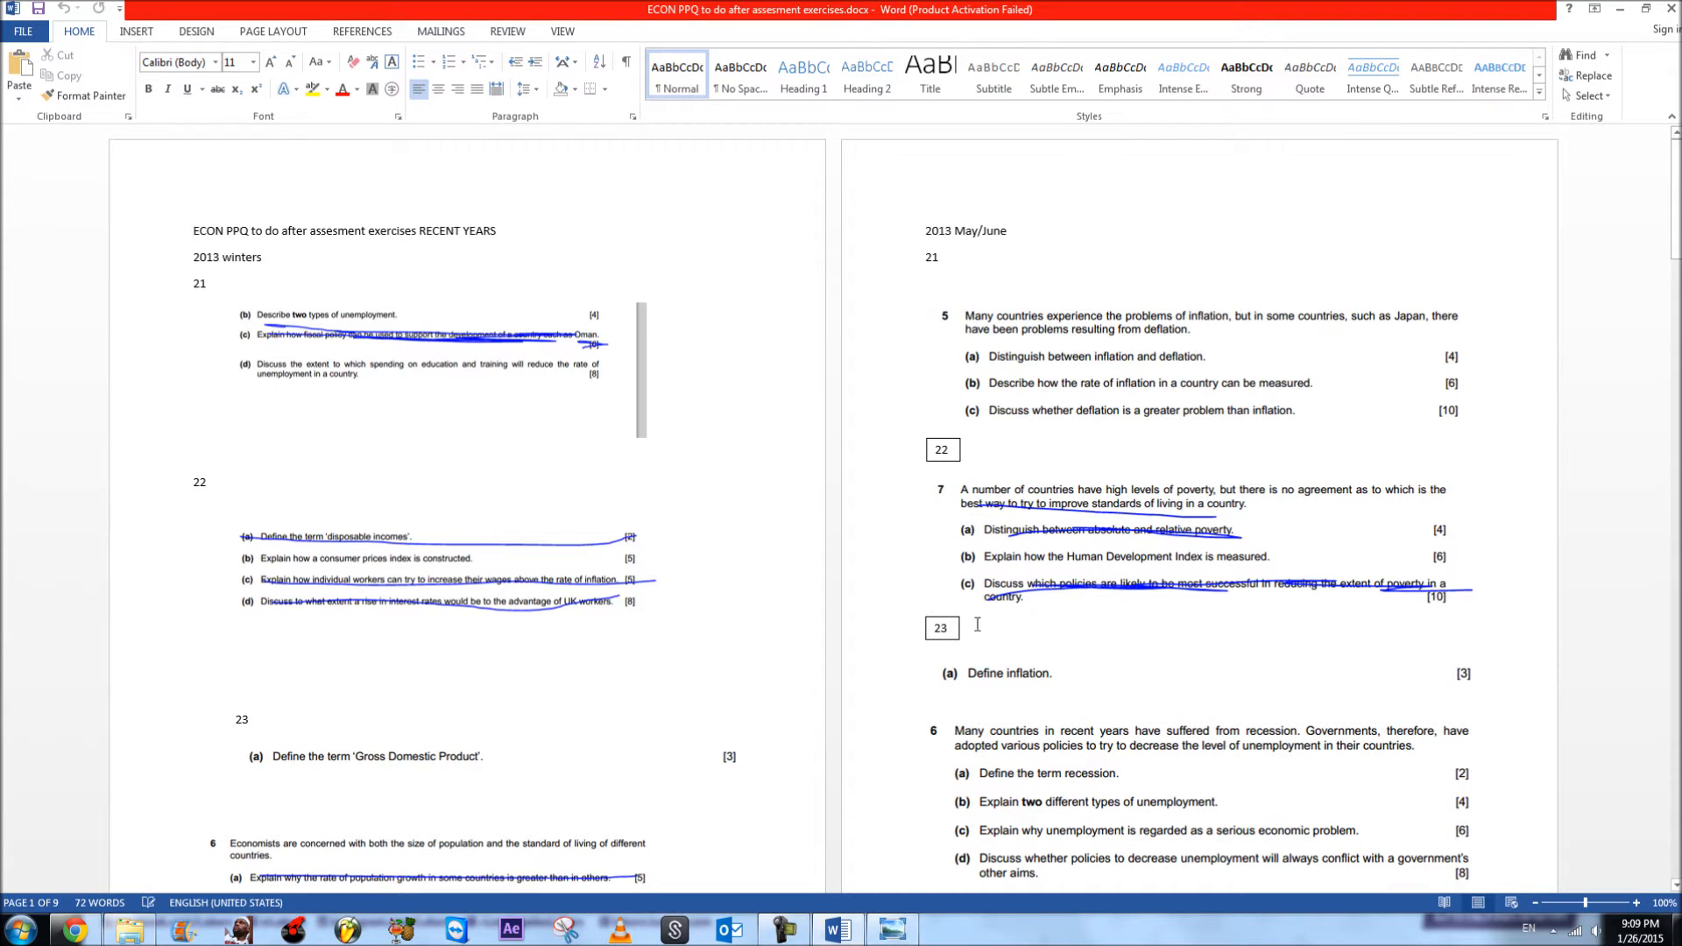
{"action": "scroll", "scroll_direction": "down", "scroll_amount": 3}
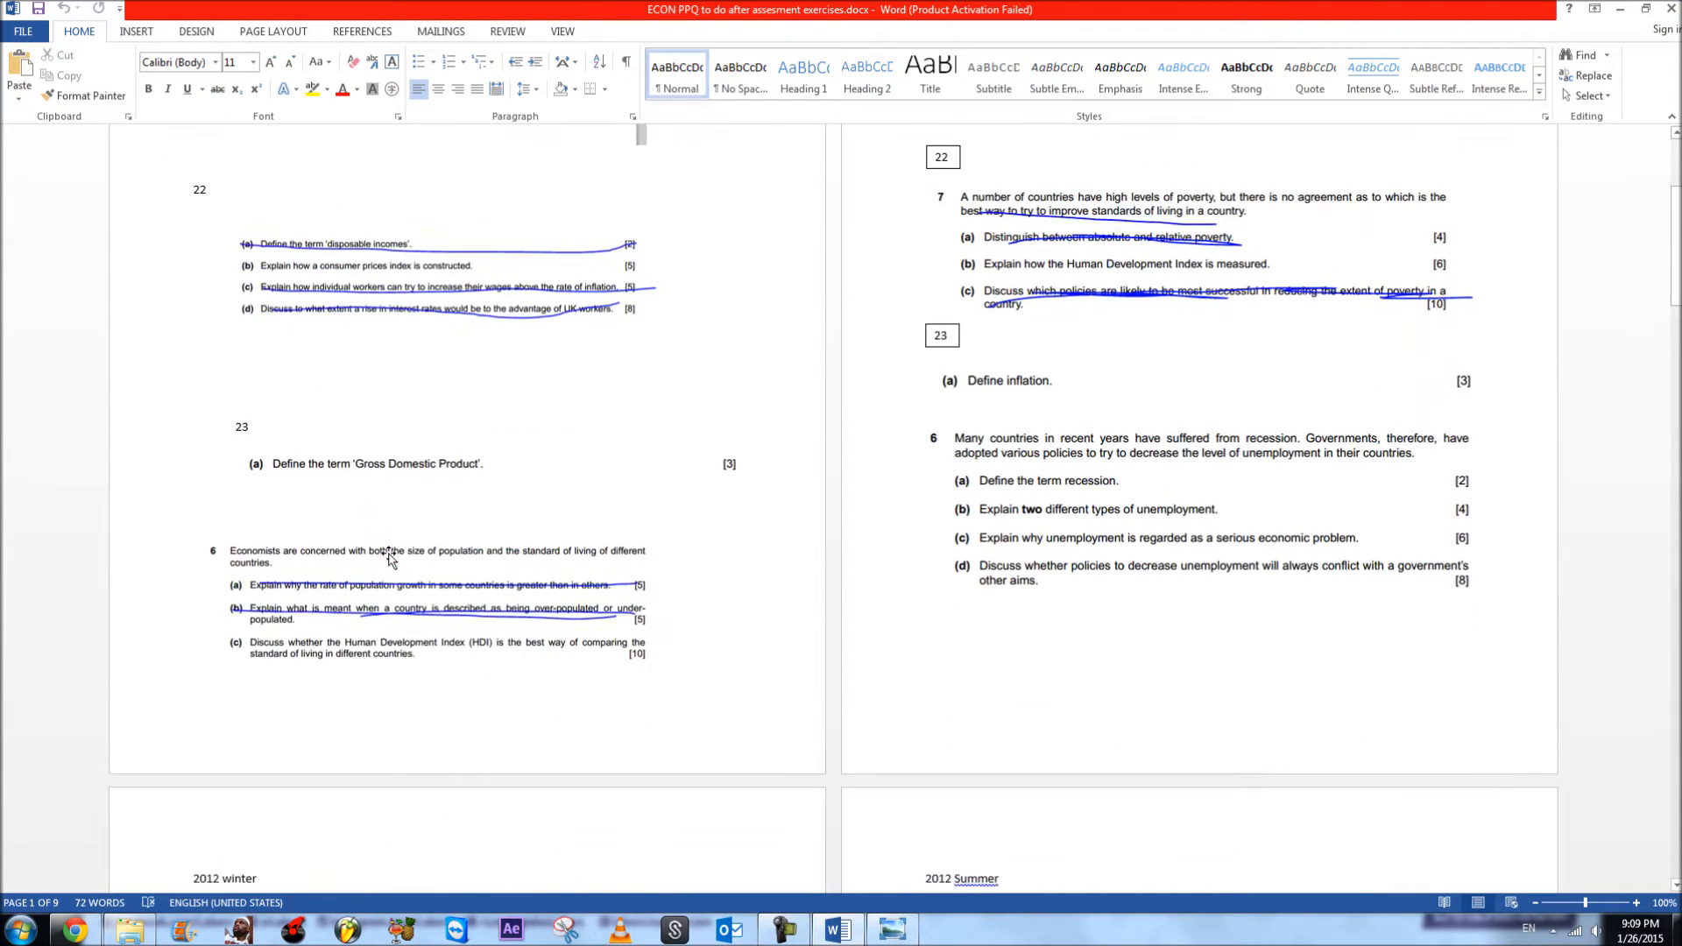
{"action": "scroll", "scroll_direction": "down", "scroll_amount": 3}
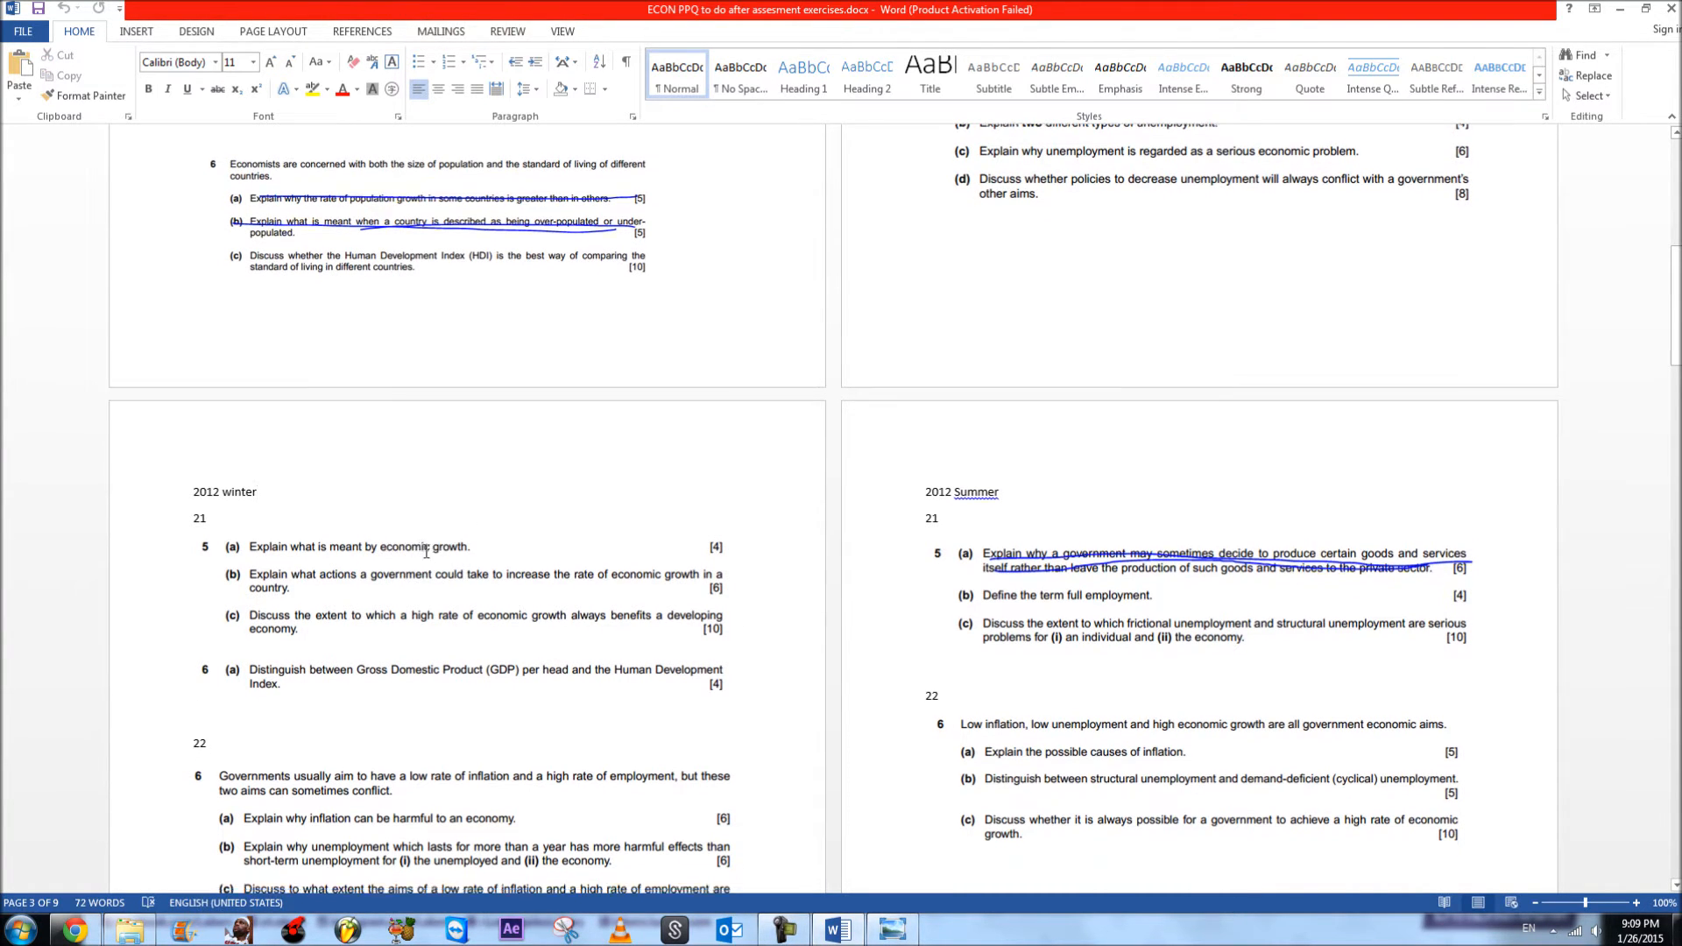
{"action": "scroll", "scroll_direction": "up", "scroll_amount": 3}
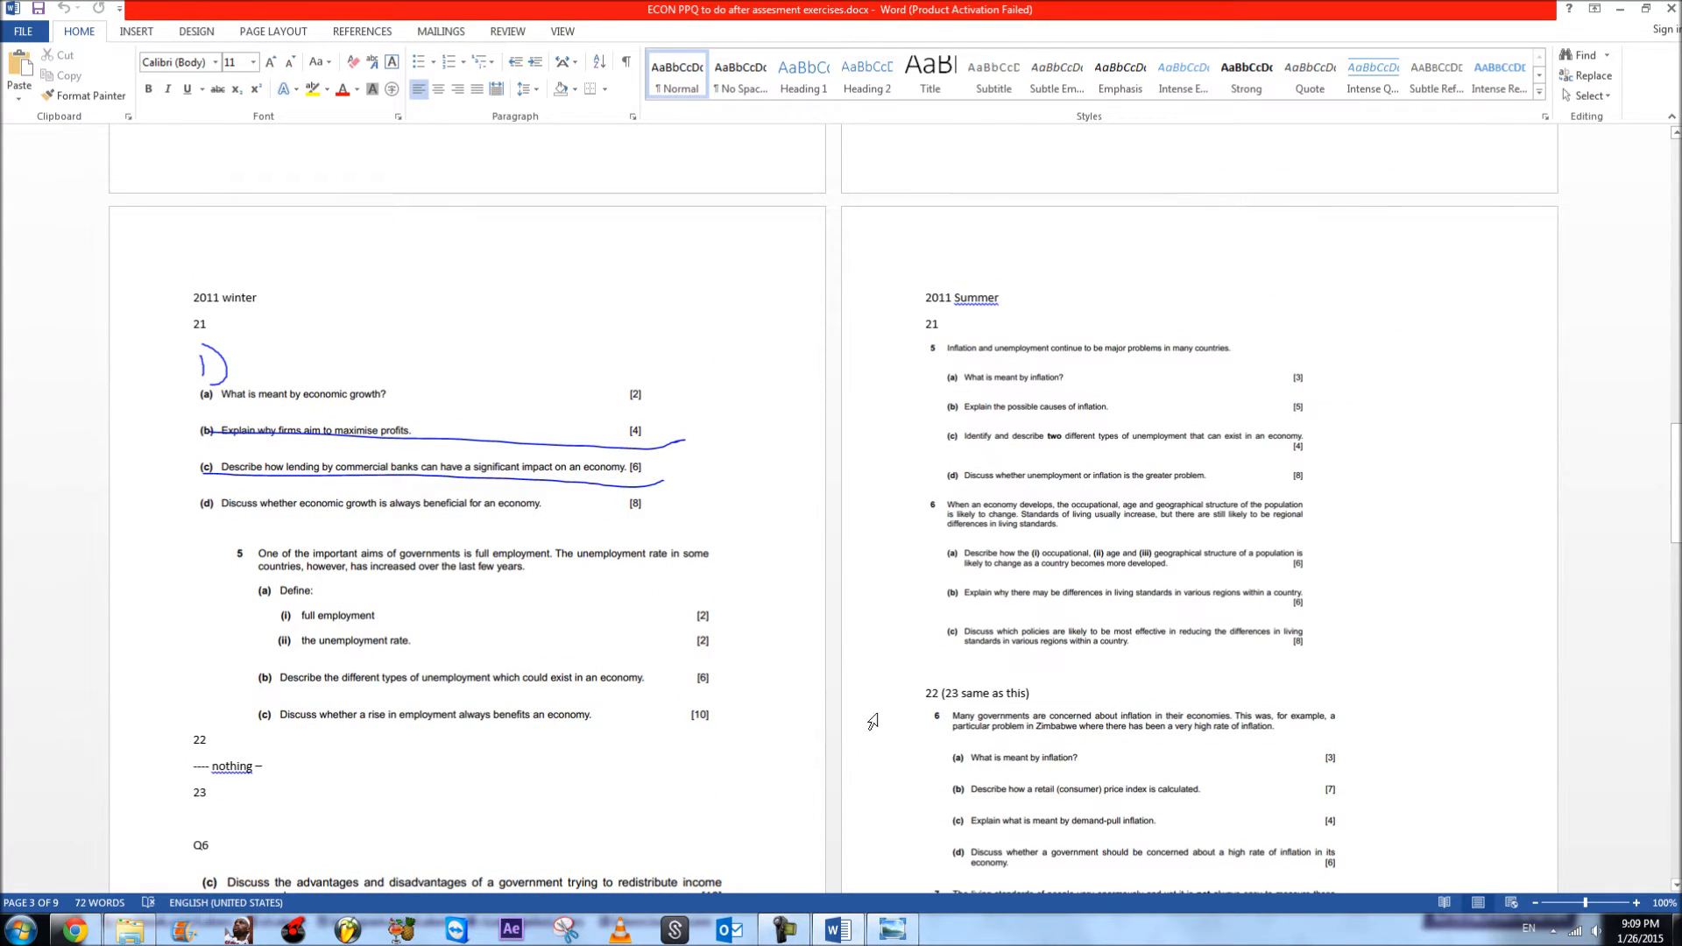
{"action": "left_click", "coordinate": [892, 929]}
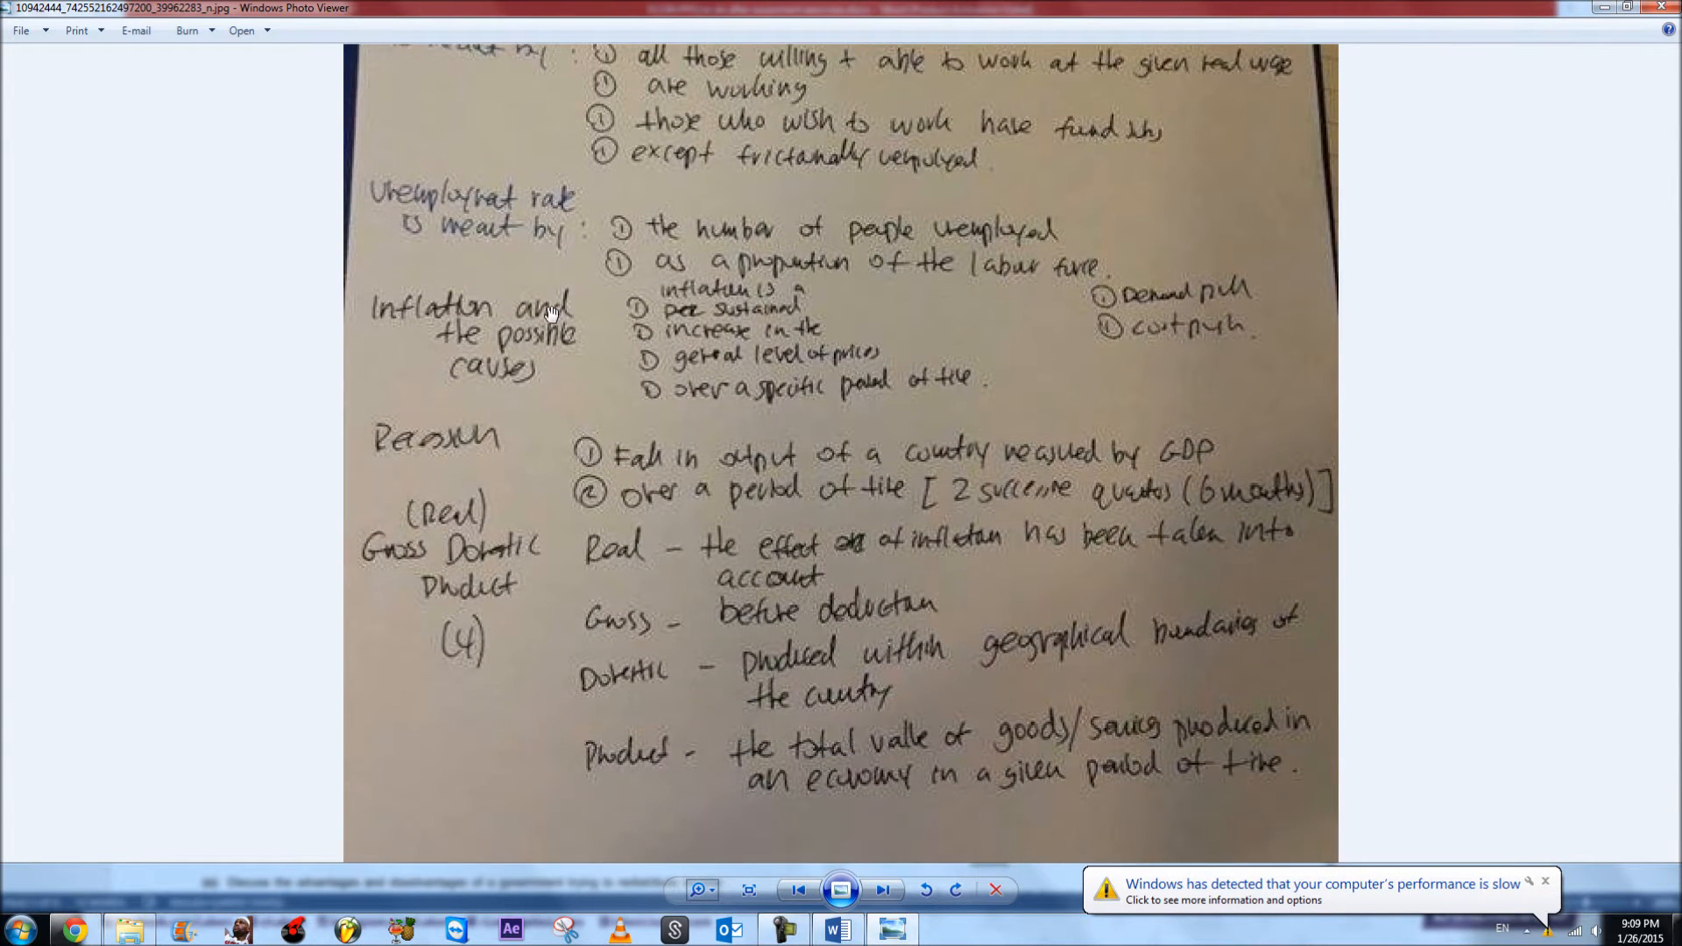
Step: Scroll the mark-scheme photo to show the recession and GDP definitions
{"action": "scroll", "scroll_direction": "up", "scroll_amount": 3}
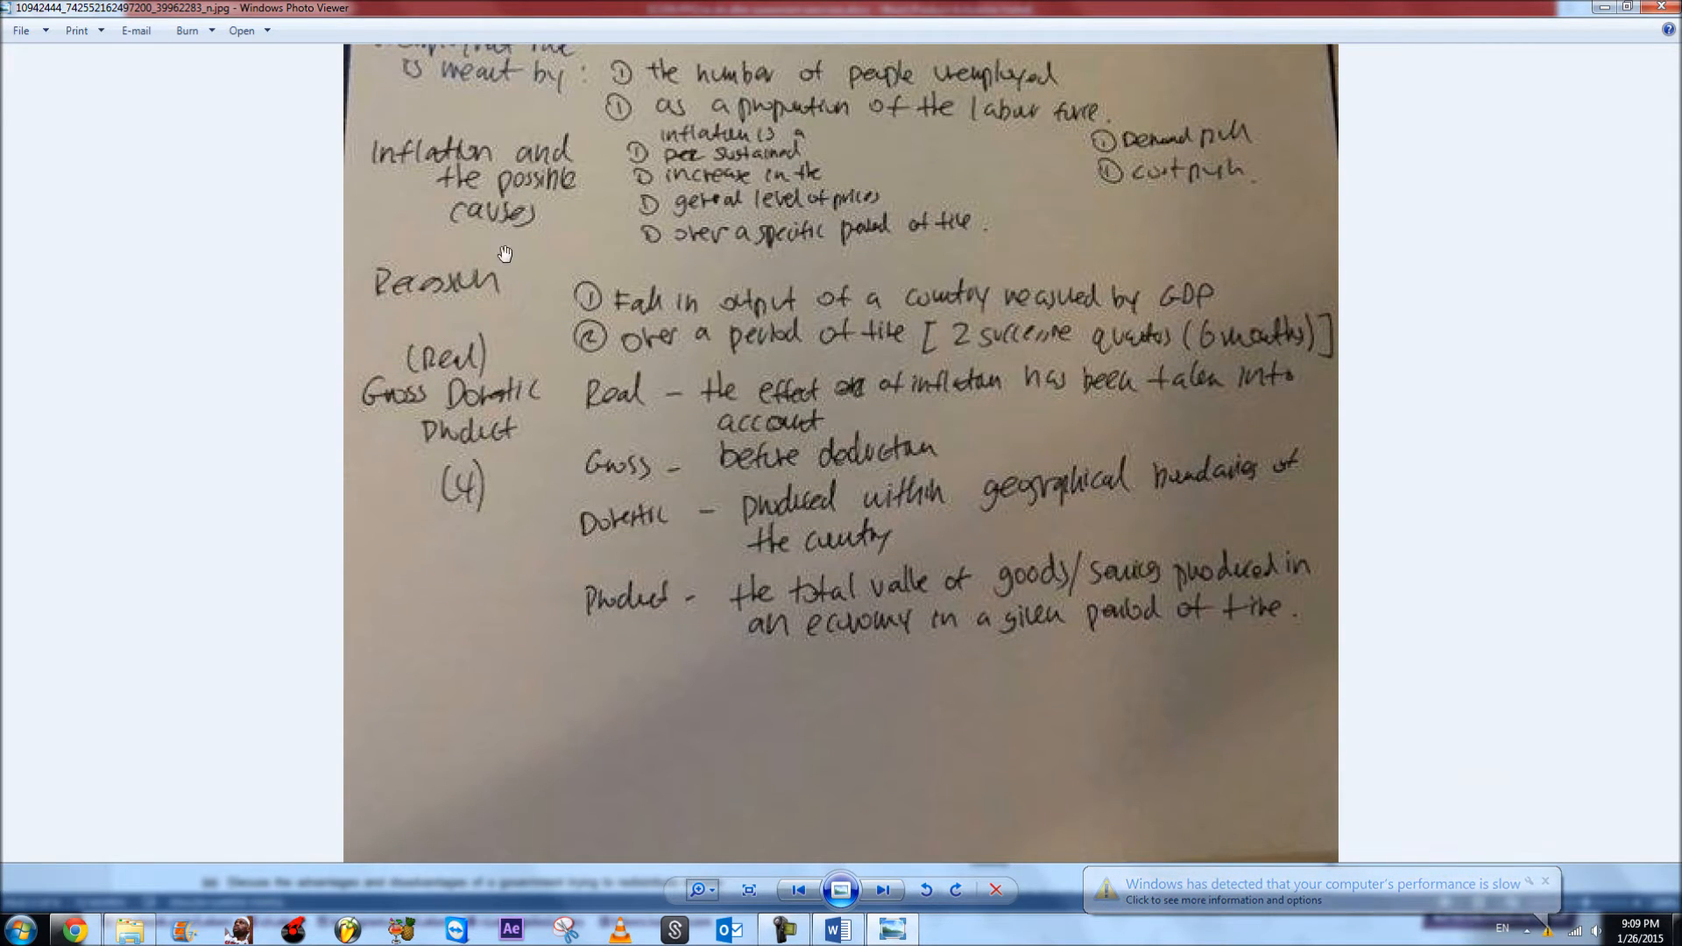
{"action": "scroll", "scroll_direction": "down", "scroll_amount": 3}
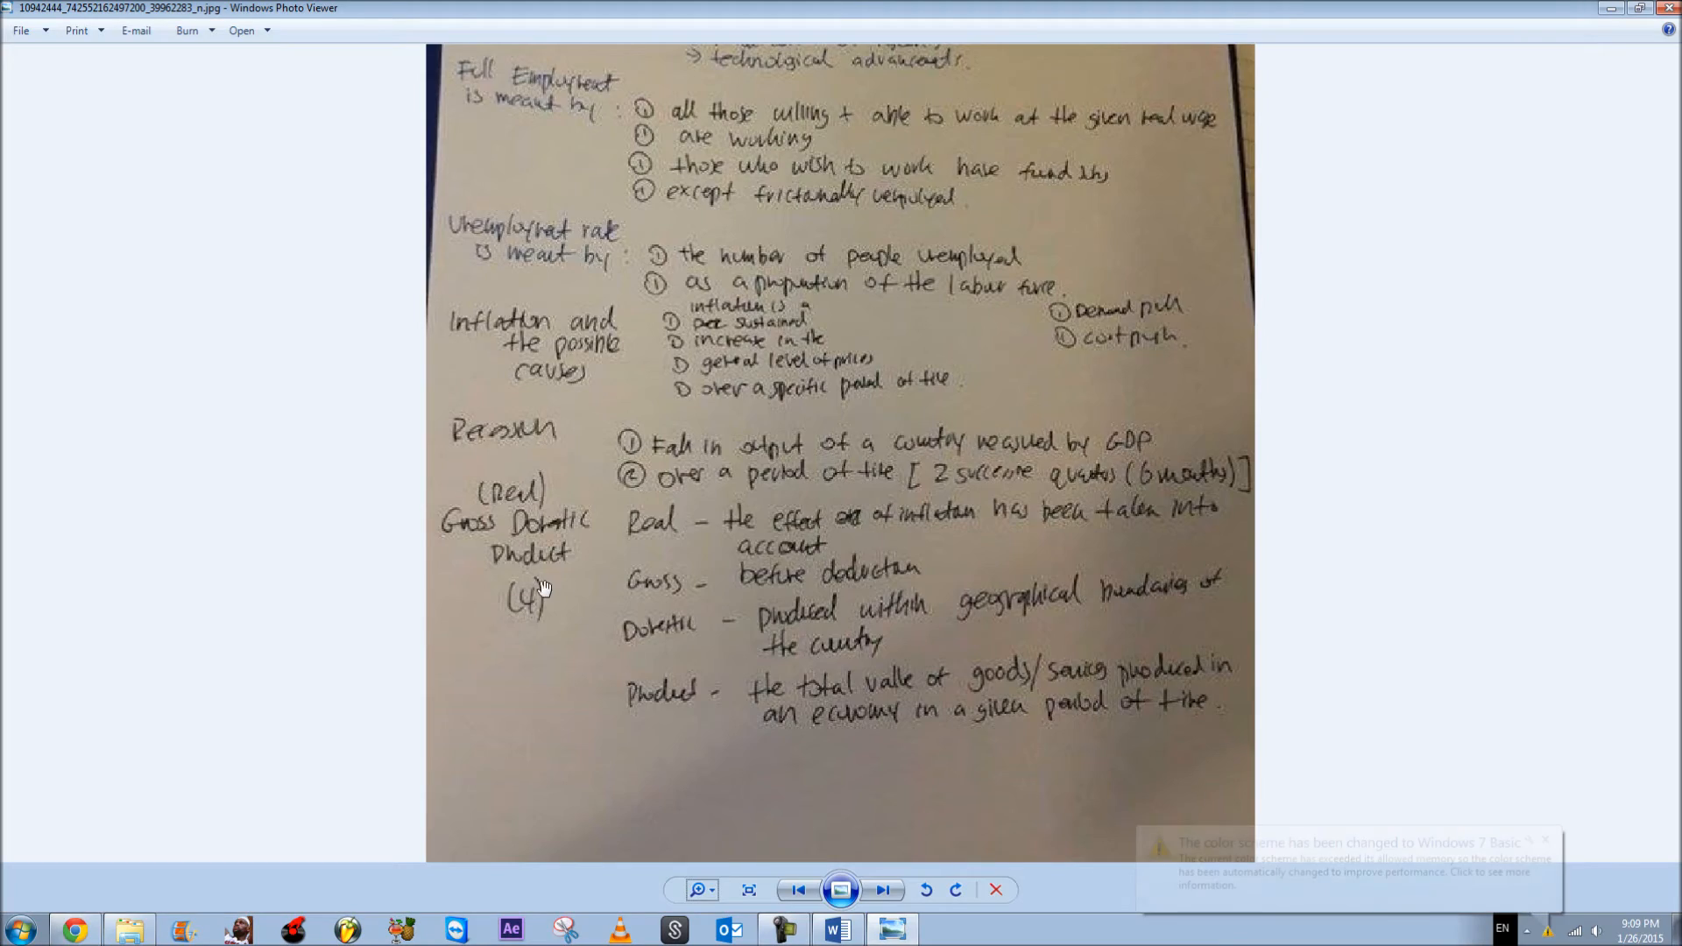
{"action": "scroll", "scroll_direction": "up", "scroll_amount": 3}
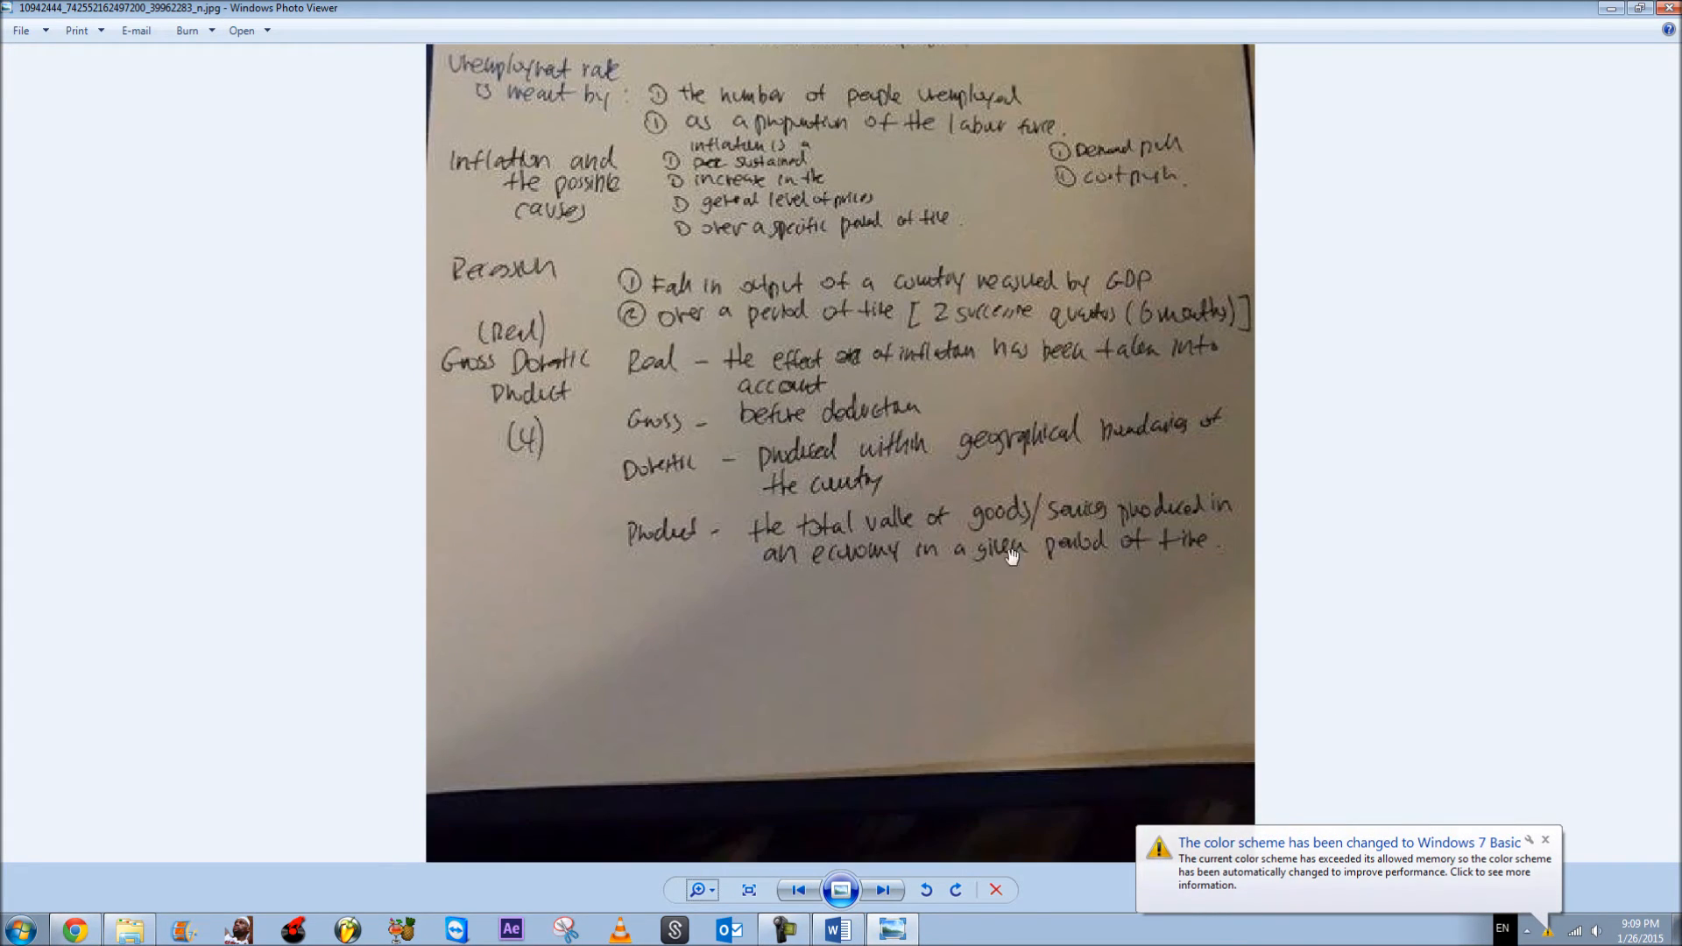
{"action": "left_click", "coordinate": [1546, 840]}
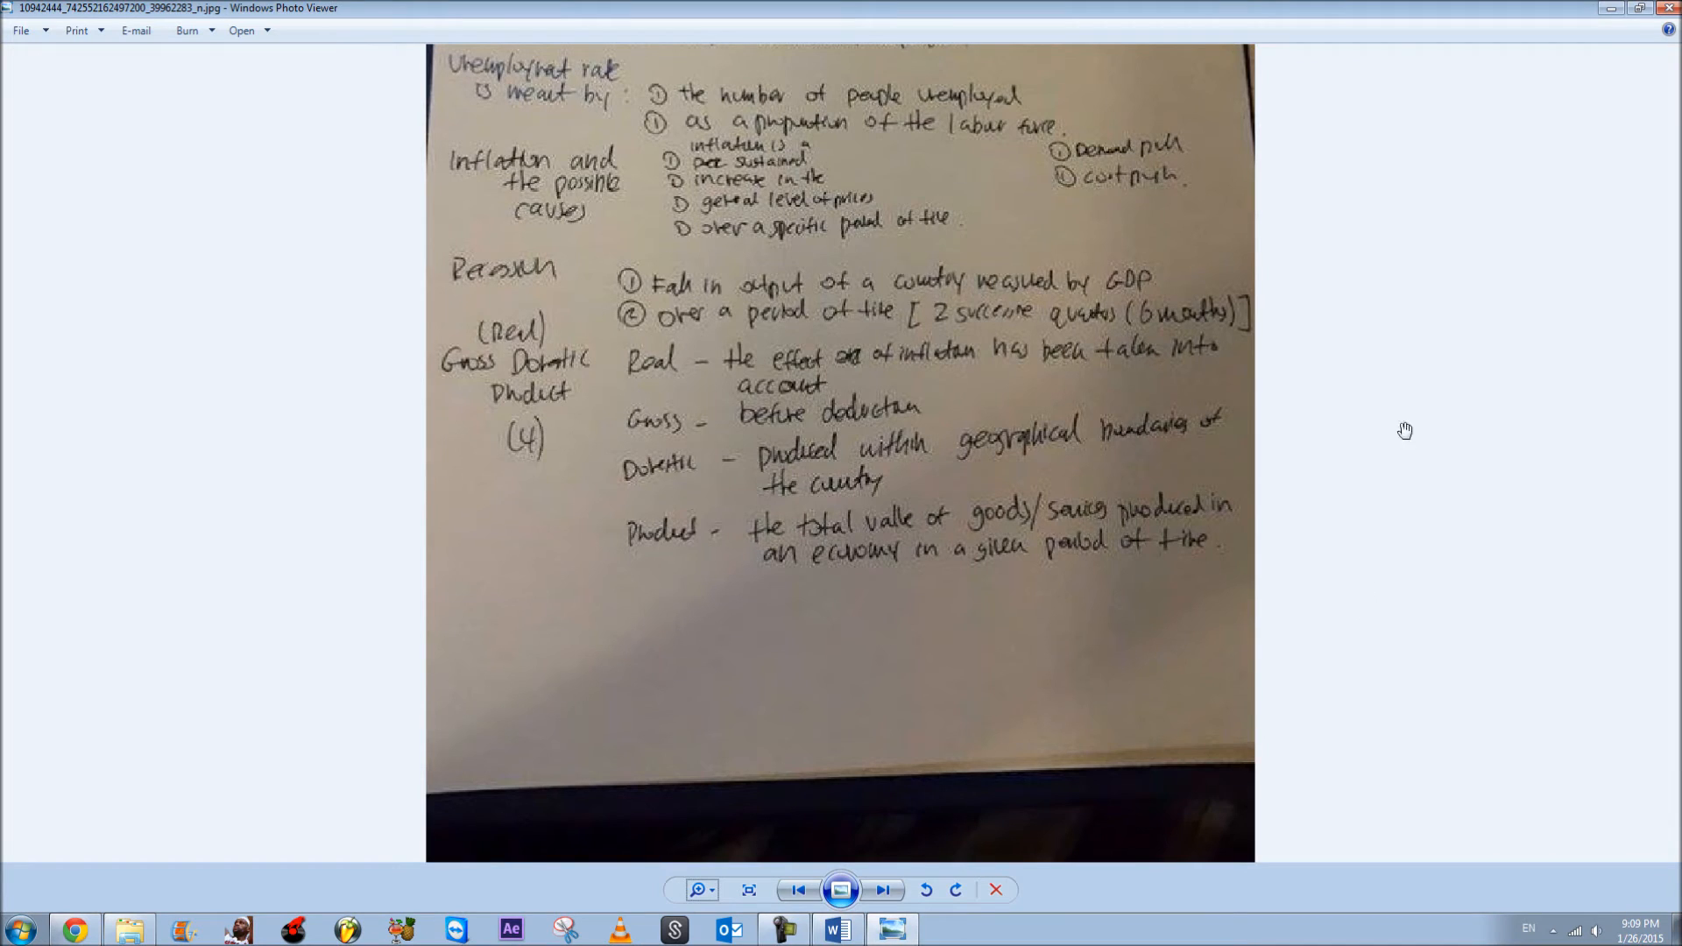